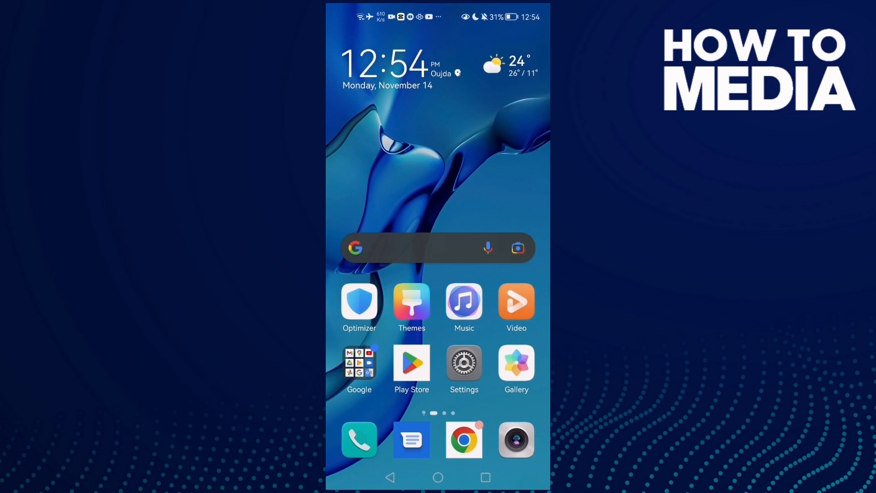
Open the phone's Settings app from the home screen
click(463, 363)
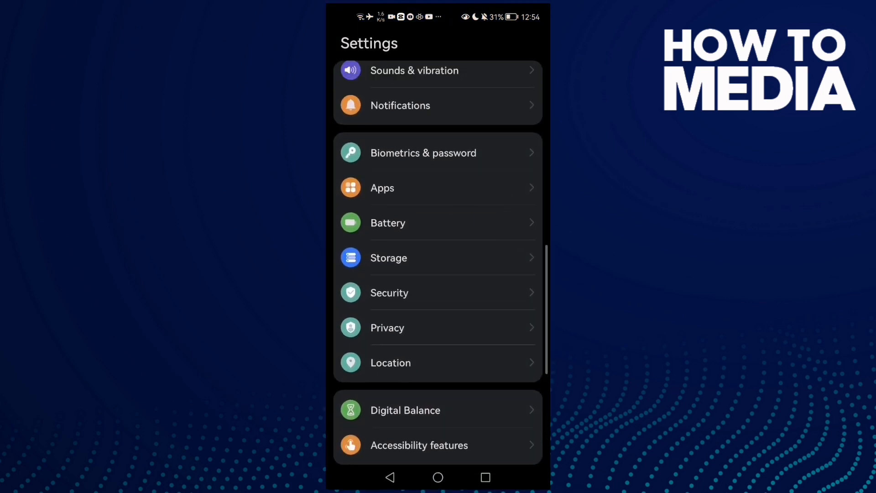
Check on the Battery page that Power Saving mode is off
click(388, 223)
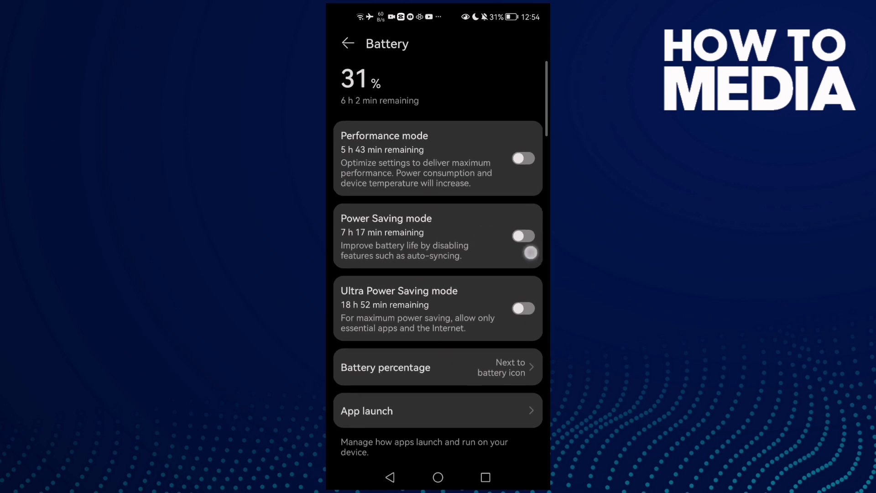
scroll(down, 3)
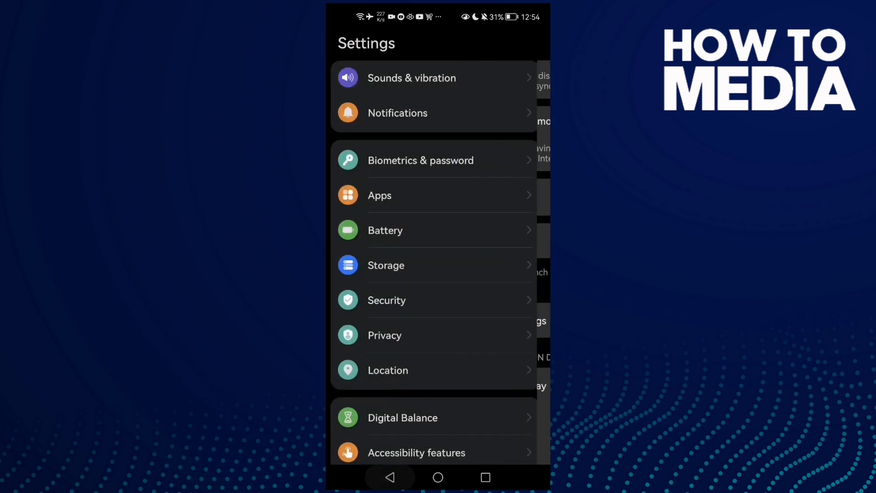
Under Display & brightness, set Screen resolution to Low (1560 × 720)
scroll(down, 3)
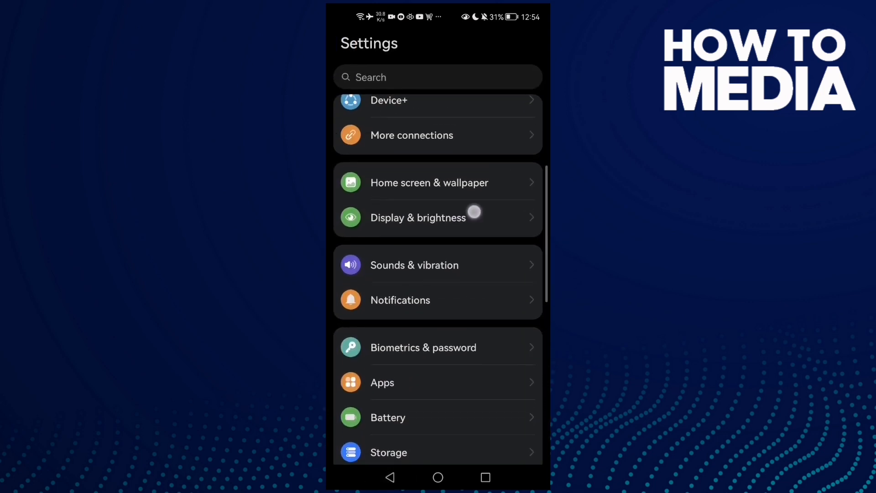
click(417, 217)
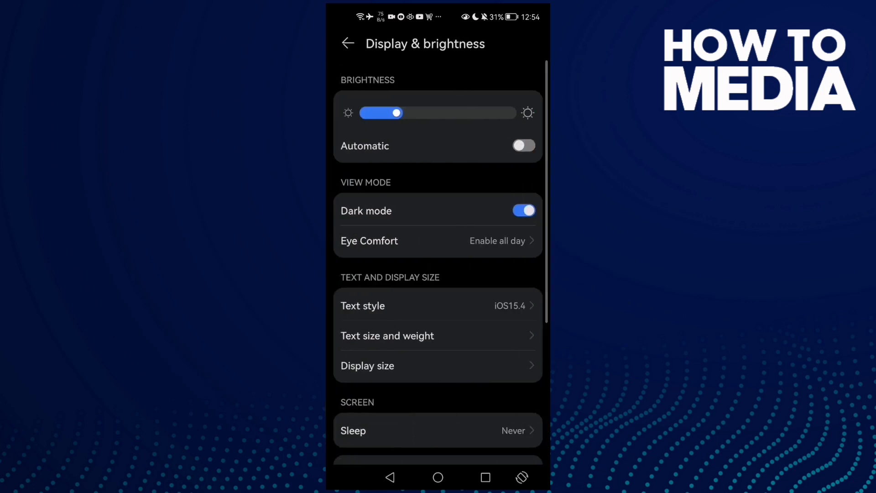
scroll(down, 3)
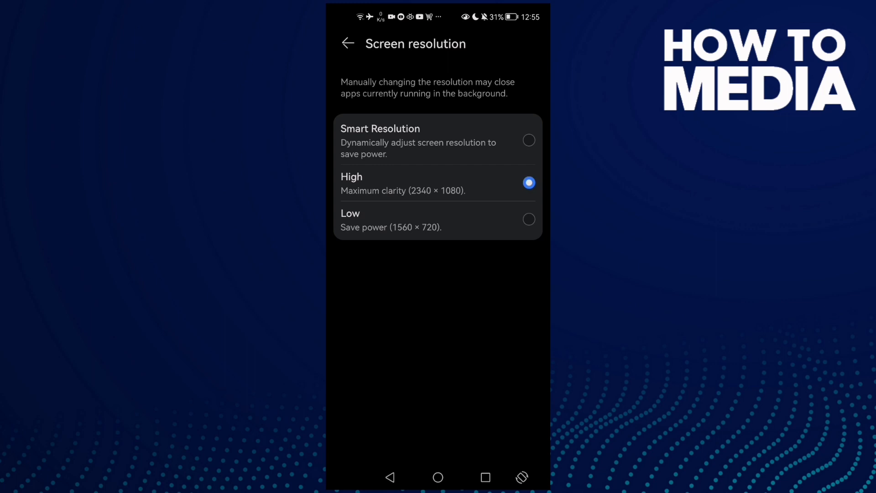
click(347, 43)
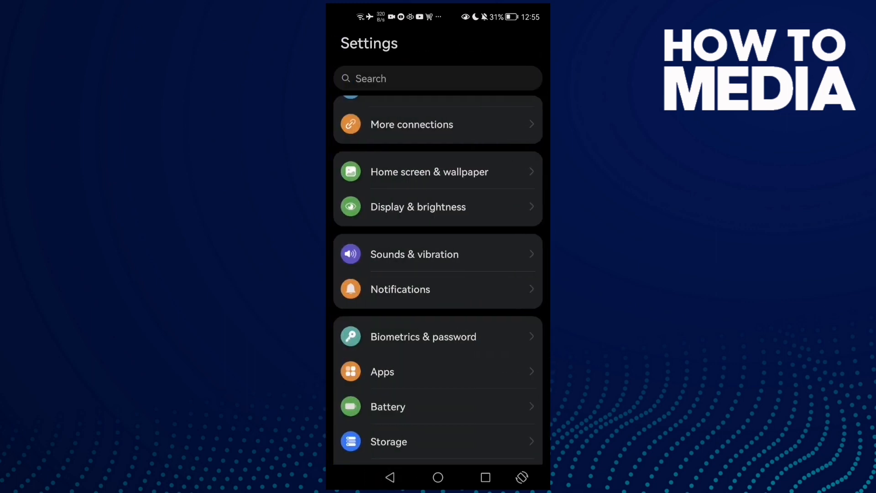
click(381, 371)
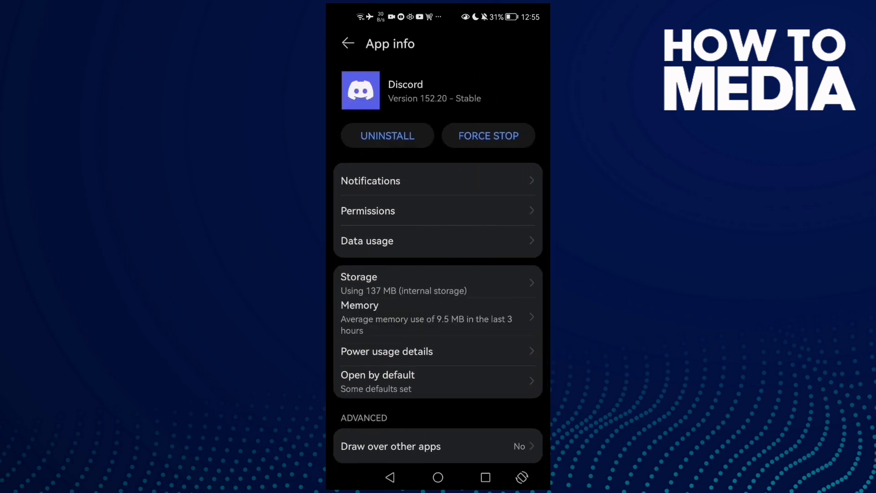
Force-stop Discord from its App info page
click(487, 135)
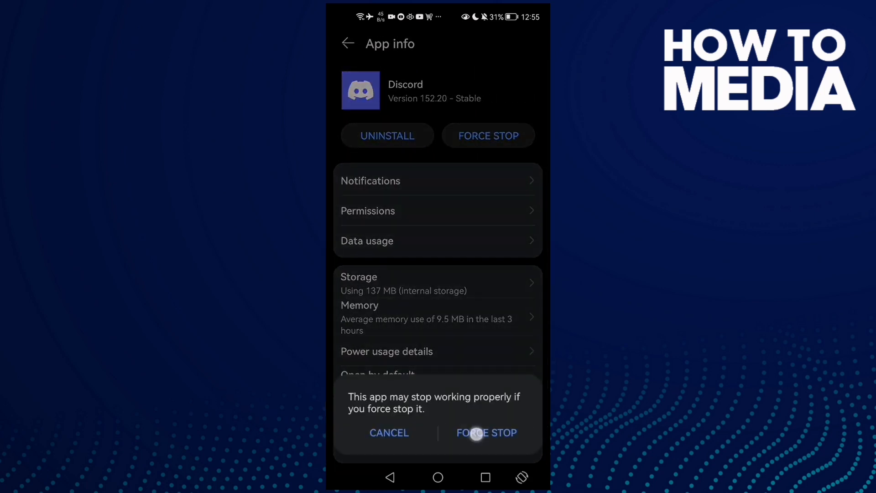